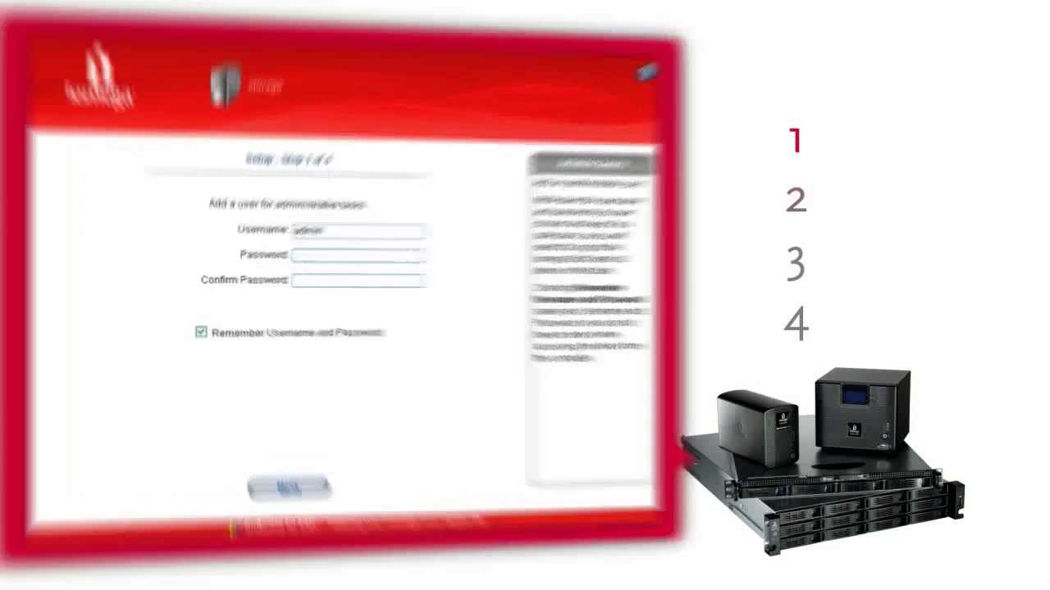
- Advance through the notification email step to Setup Step 4 of 4, Date and Time
left_click(282, 489)
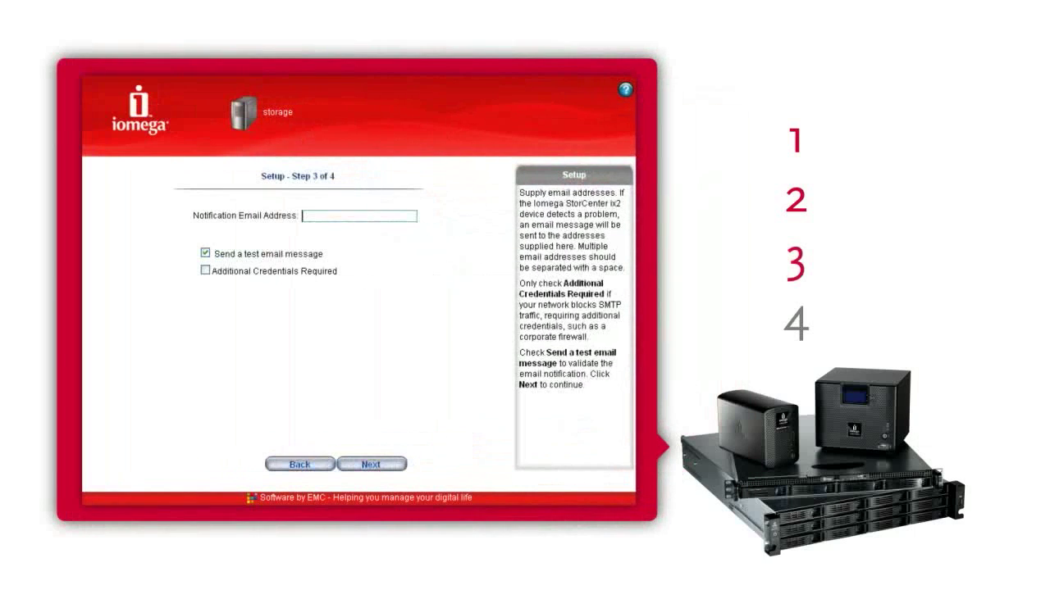
left_click(370, 462)
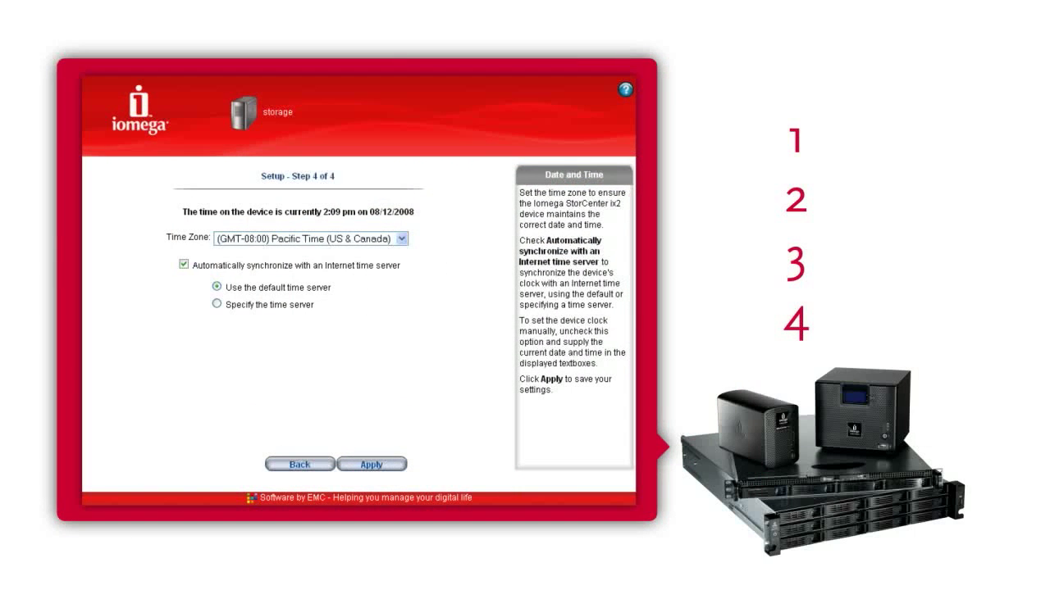